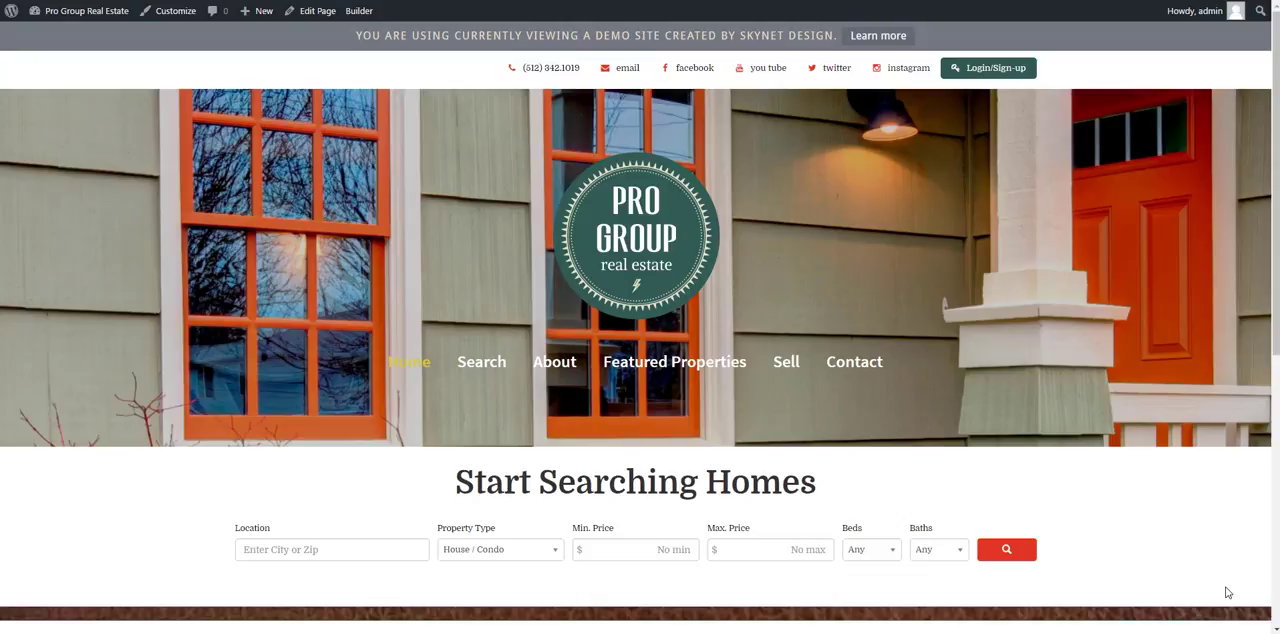
mouse_move(1228, 568)
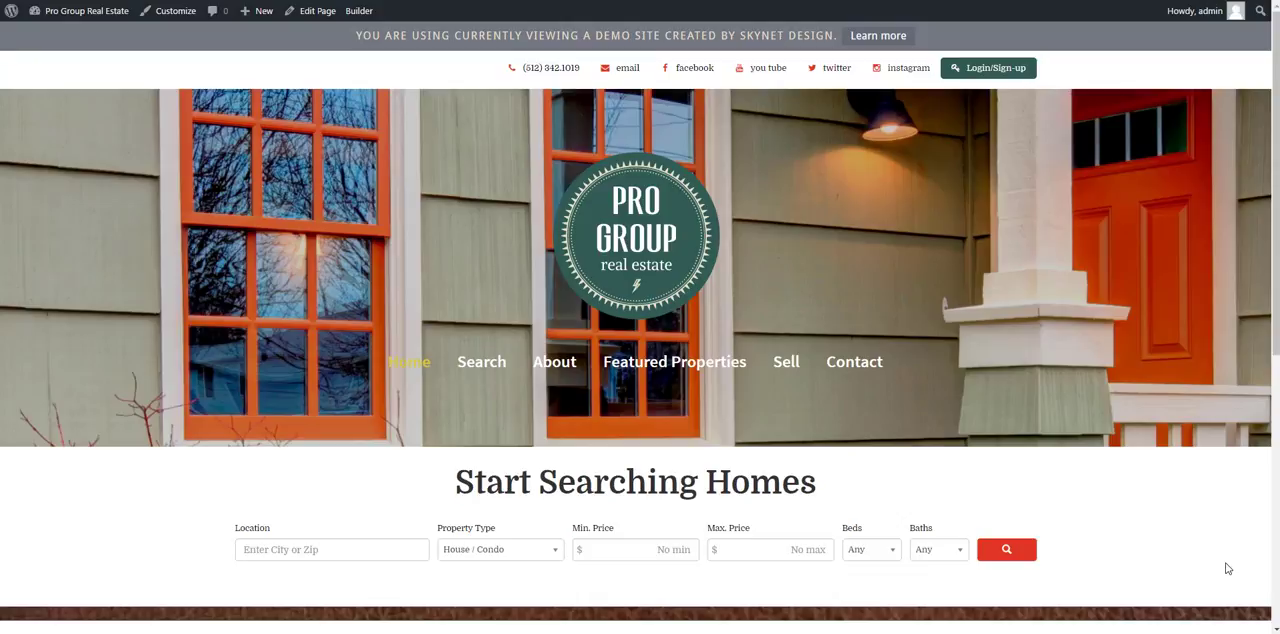
mouse_move(624, 496)
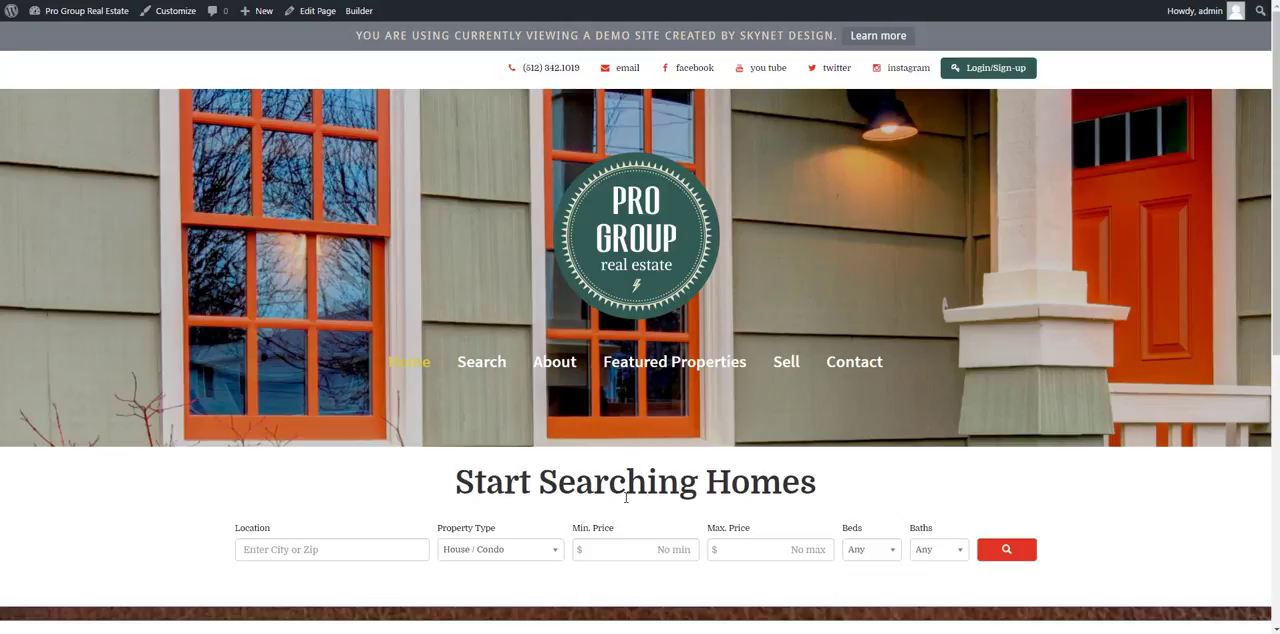
- Reach the Optima Express IDX Control Panel page from the admin dashboard sidebar
left_click(84, 12)
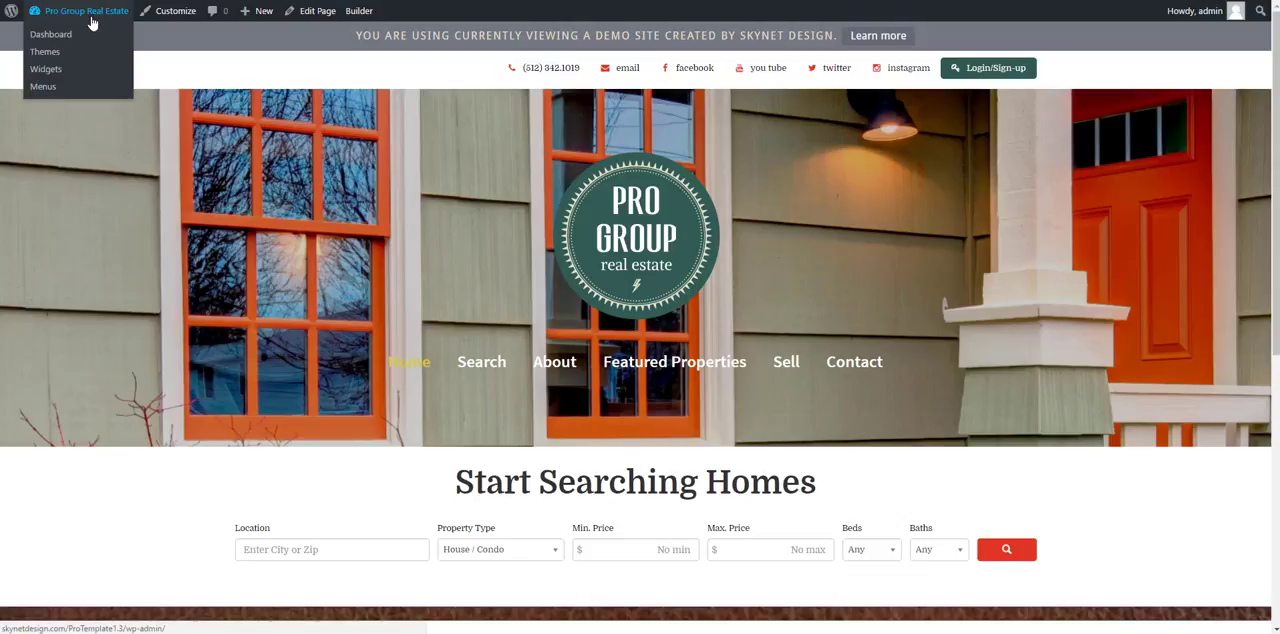
left_click(50, 34)
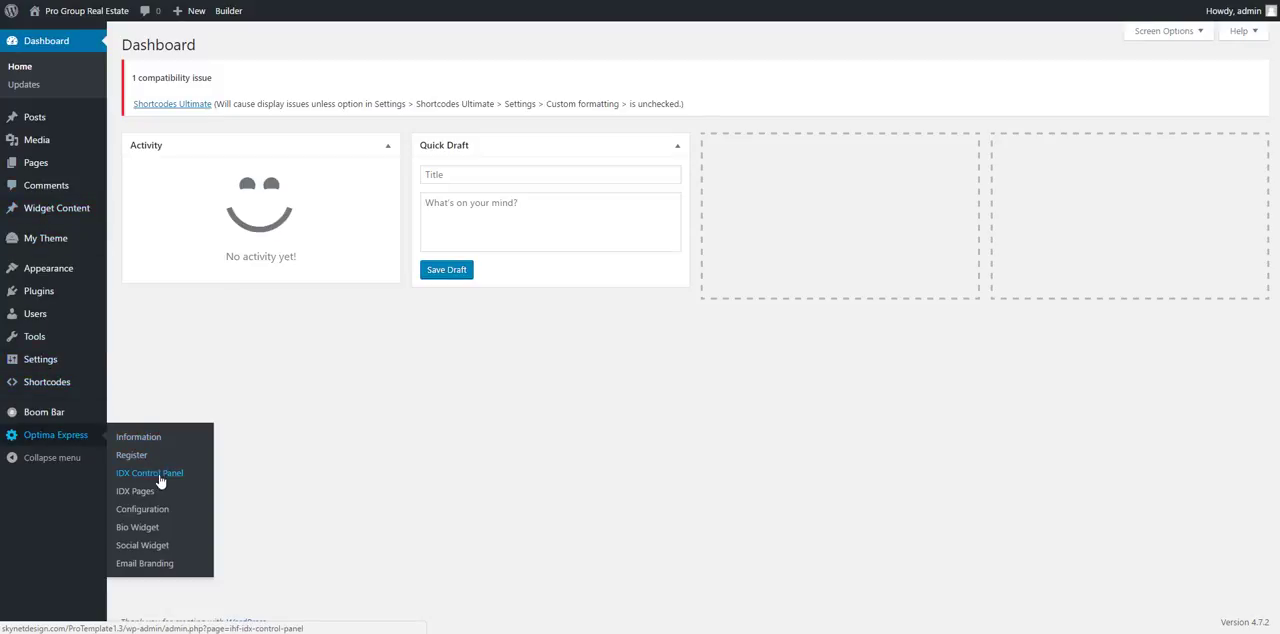
left_click(148, 472)
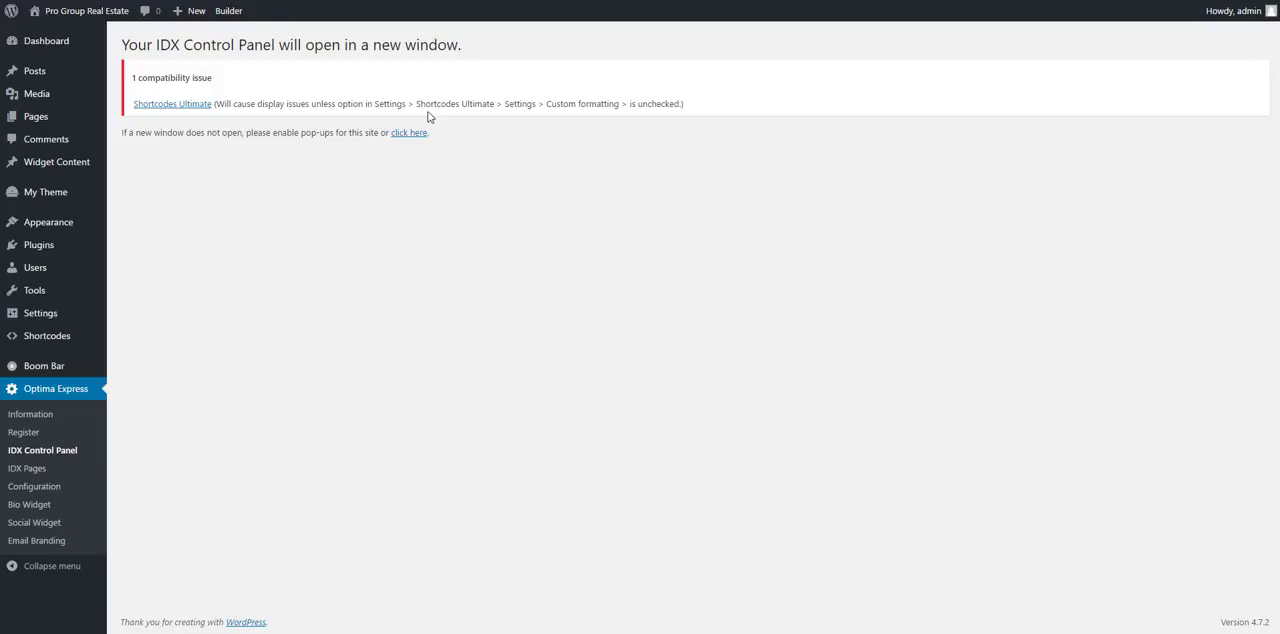
left_click(408, 132)
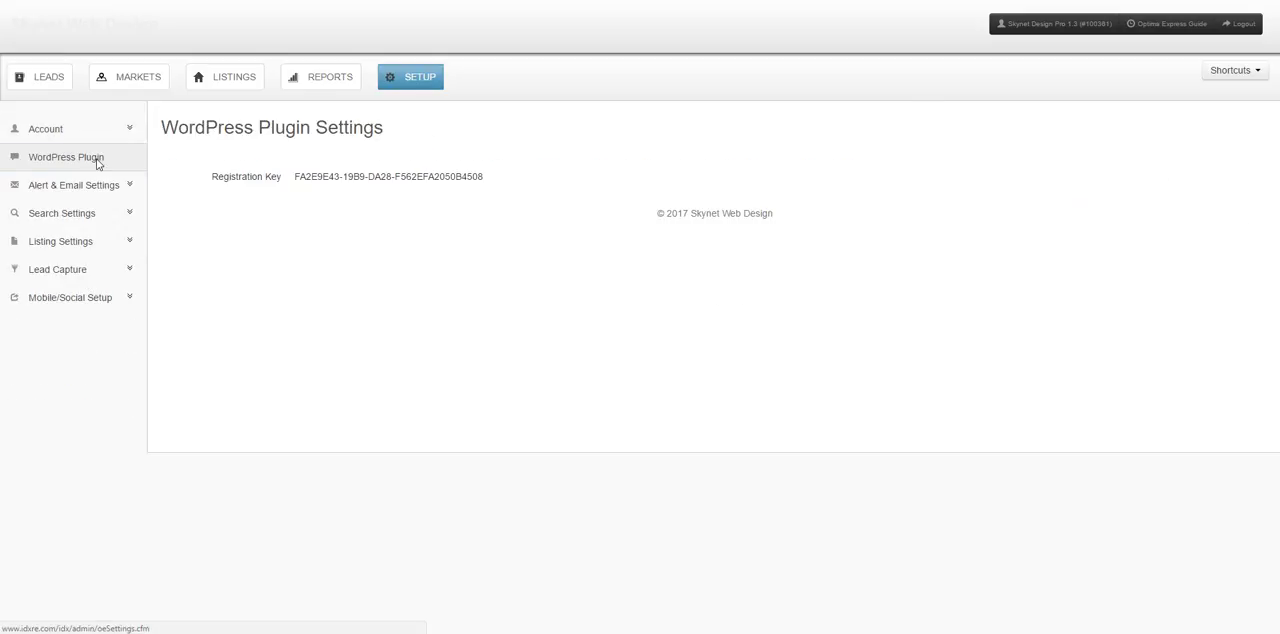
mouse_move(314, 200)
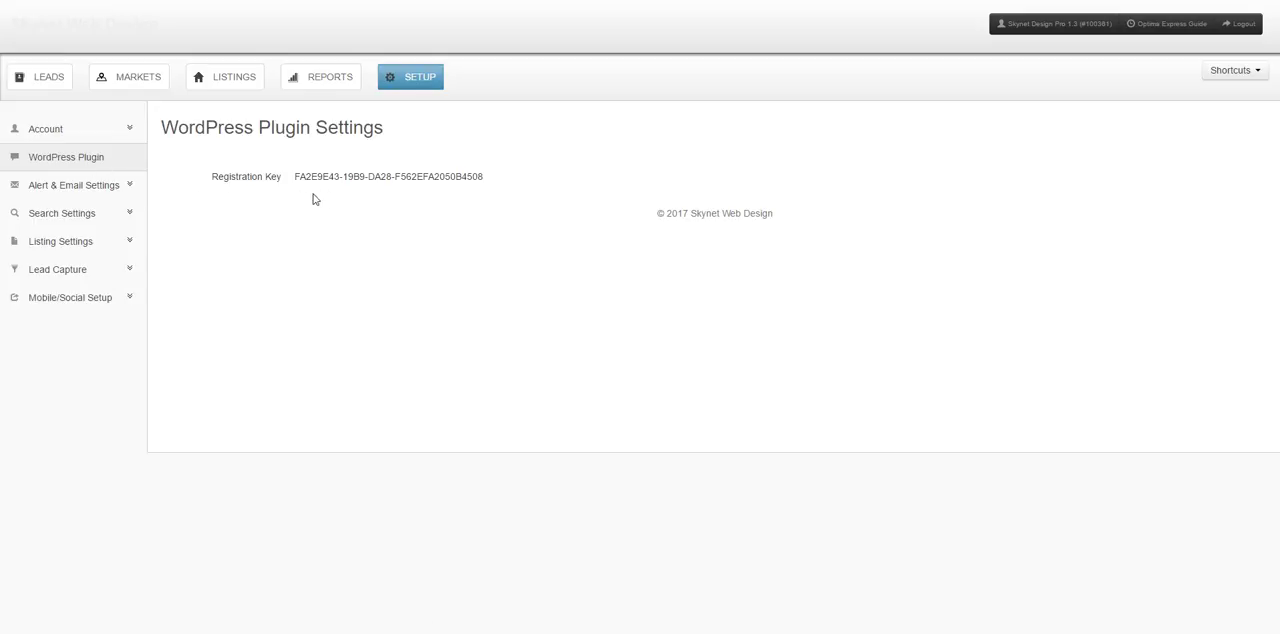
mouse_move(1056, 520)
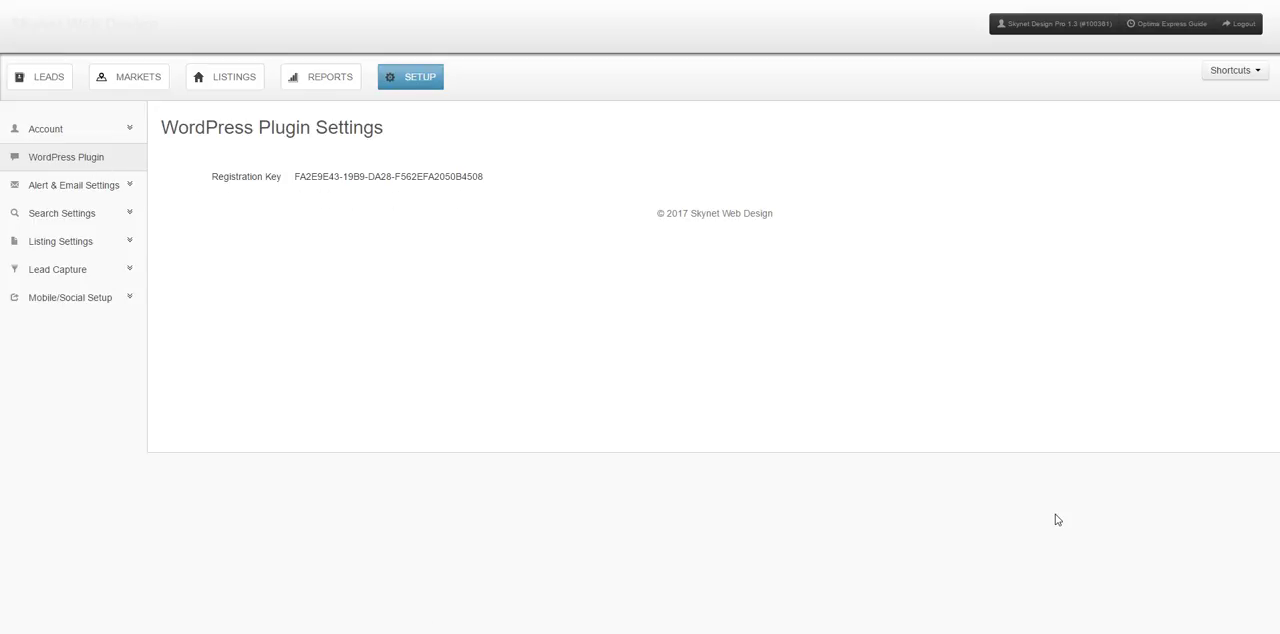